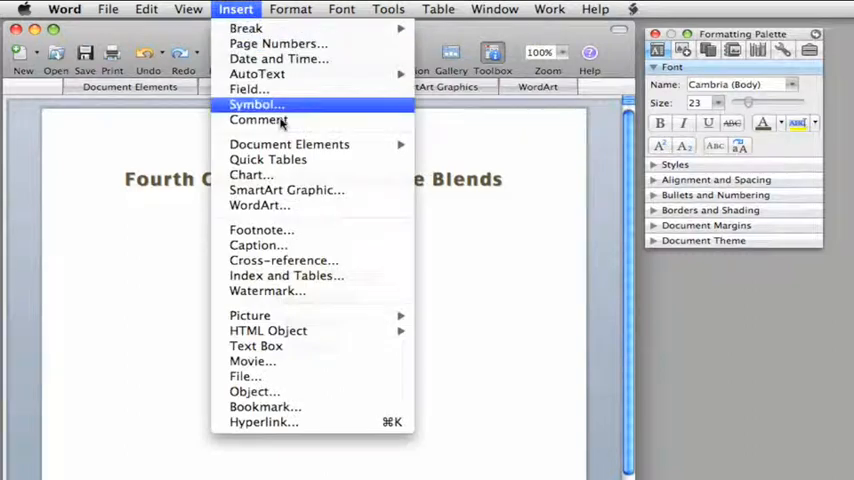
{"action": "mouse_move", "coordinate": [250, 316]}
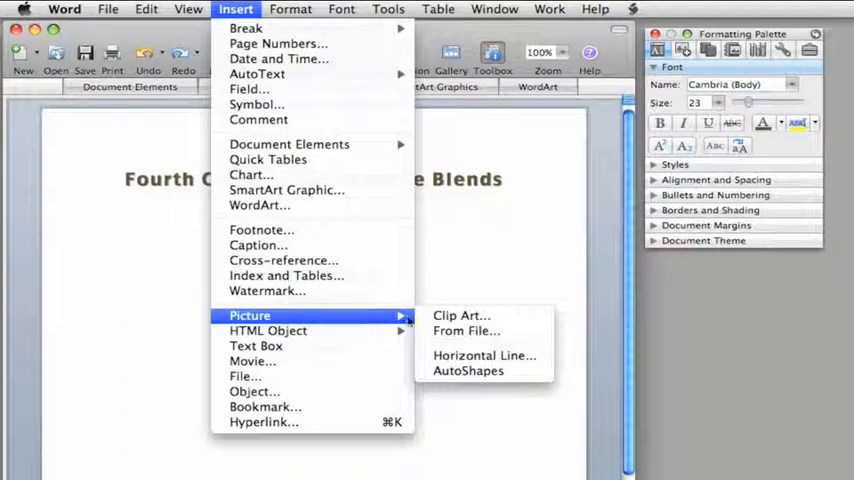
- Reach the Office Online clip art site from Word's Clip Gallery
{"action": "left_click", "coordinate": [462, 316]}
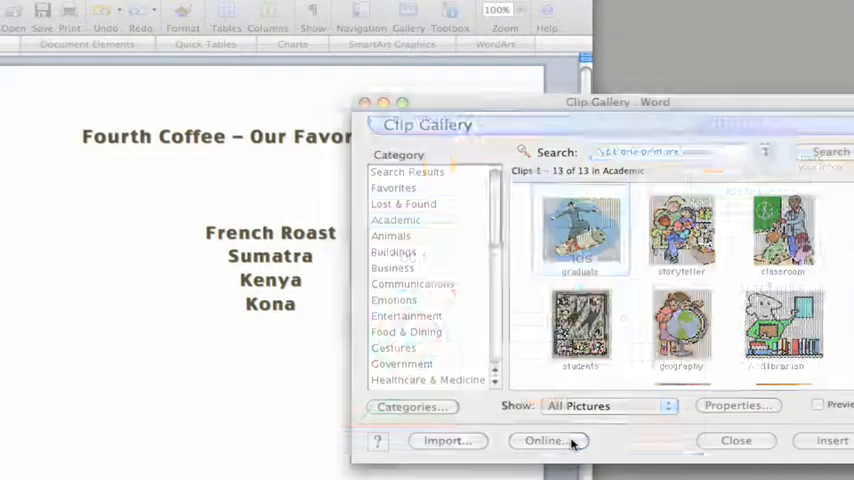
{"action": "left_click", "coordinate": [548, 440]}
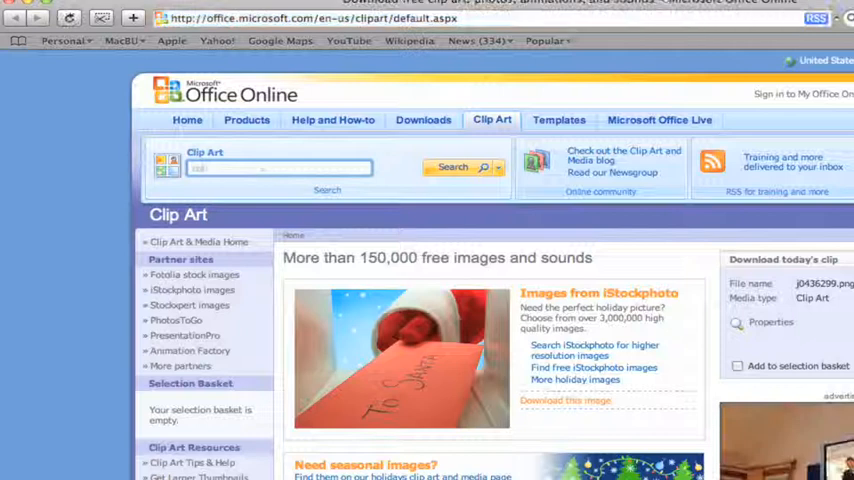
- Search Office Online for 'coffee' and download two coffee clips into the Clip Gallery
{"action": "type", "text": "coffee"}
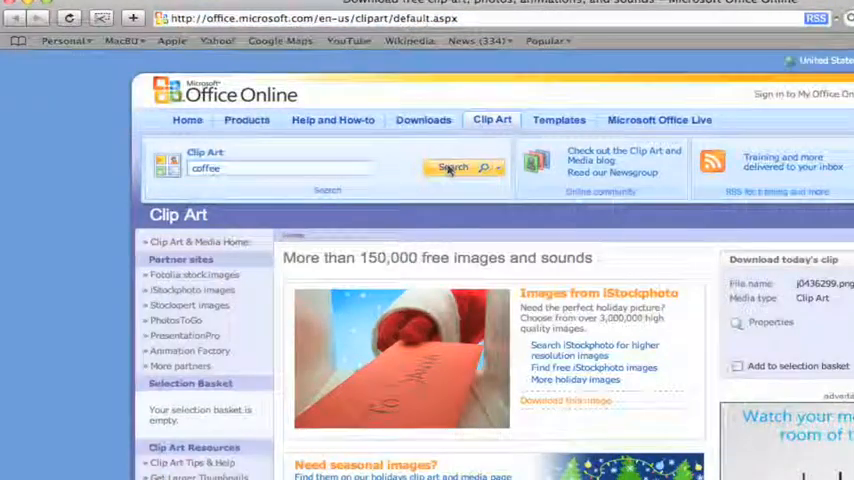
{"action": "left_click", "coordinate": [452, 168]}
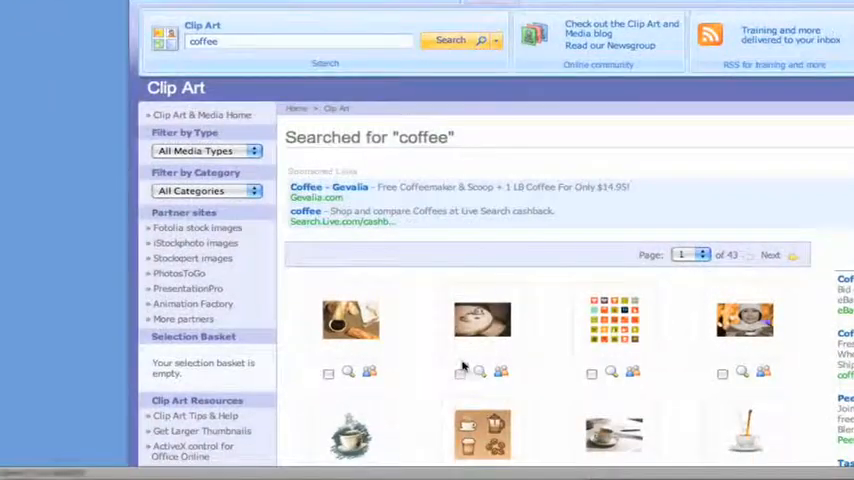
{"action": "left_click", "coordinate": [462, 324]}
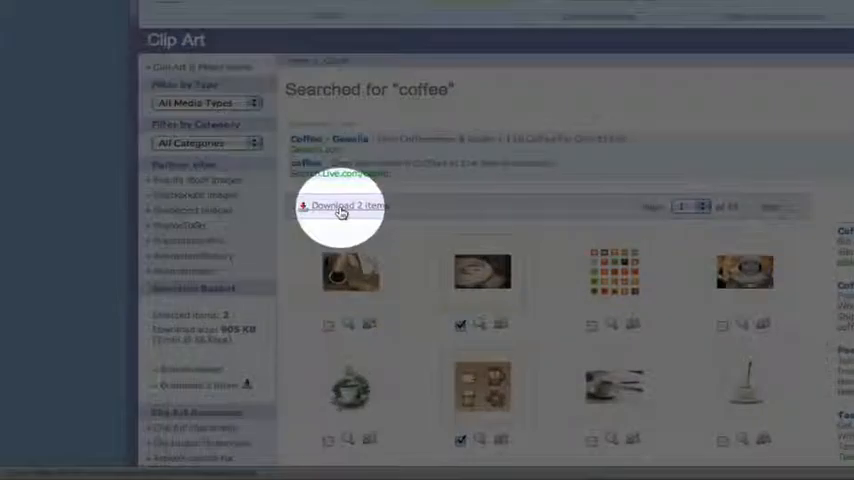
{"action": "left_click", "coordinate": [344, 206]}
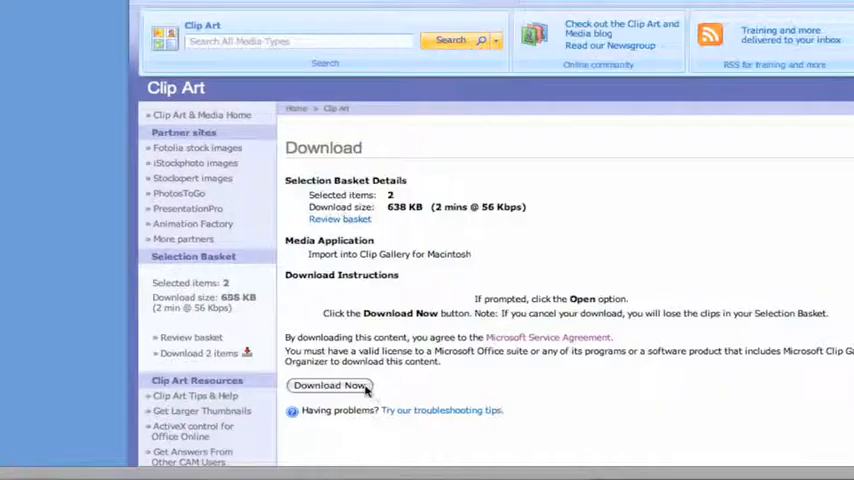
{"action": "left_click", "coordinate": [330, 384]}
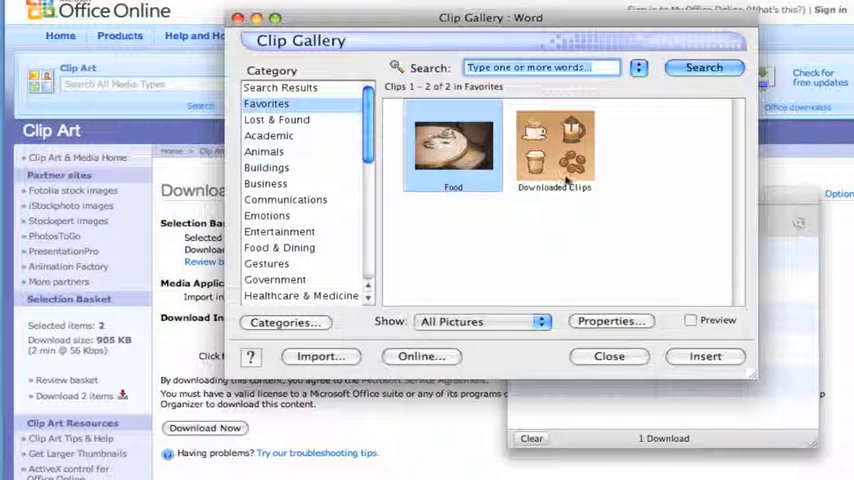
- Insert the downloaded coffee clip from the Downloaded Clips category into the document
{"action": "left_click", "coordinate": [554, 148]}
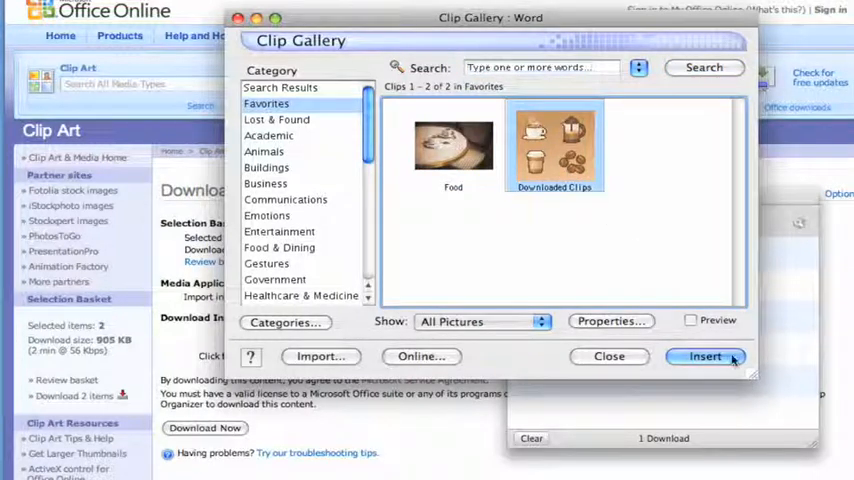
{"action": "left_click", "coordinate": [704, 356]}
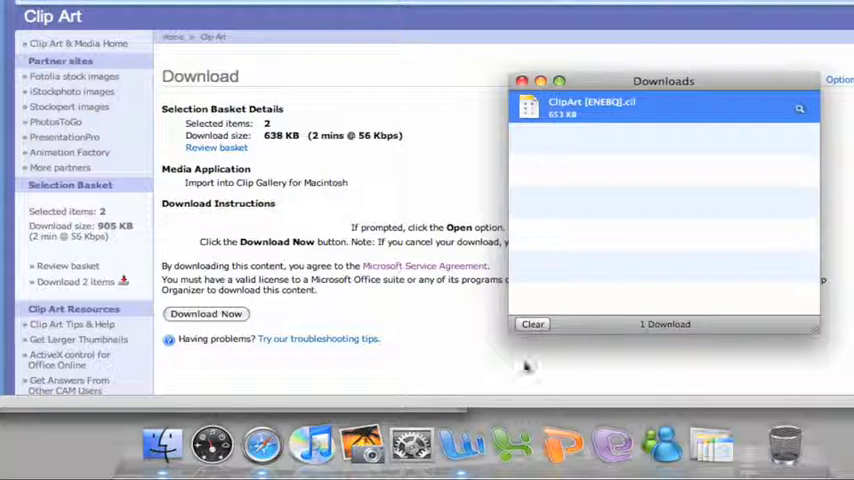